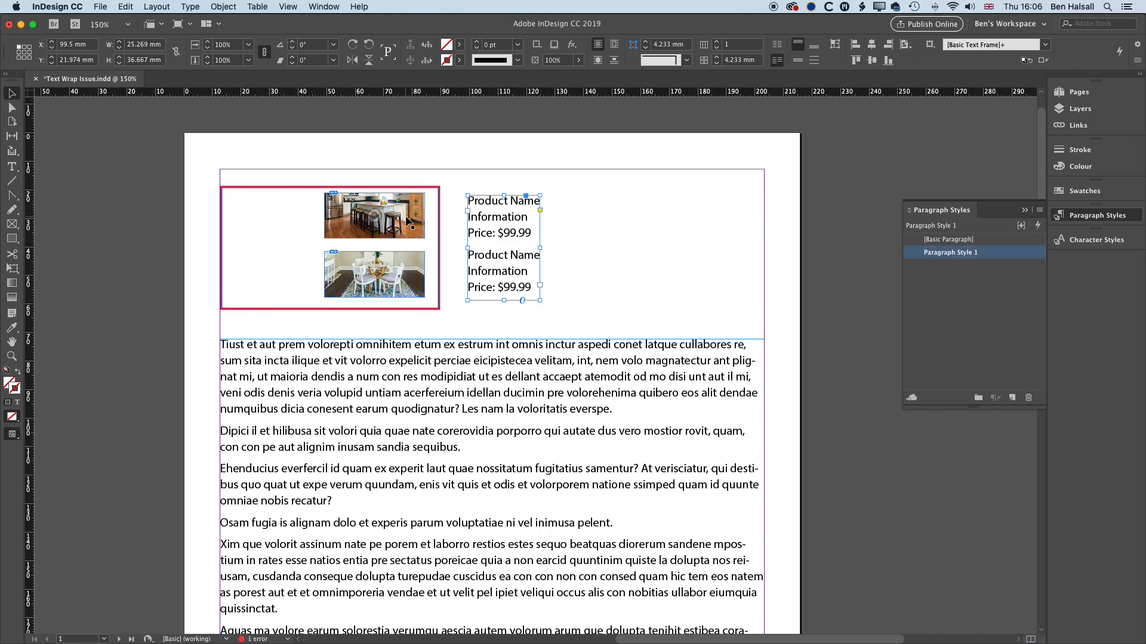
Drag the two product photos out of the red frame to sit beside the price text.
left_click_drag(374, 214, 606, 218)
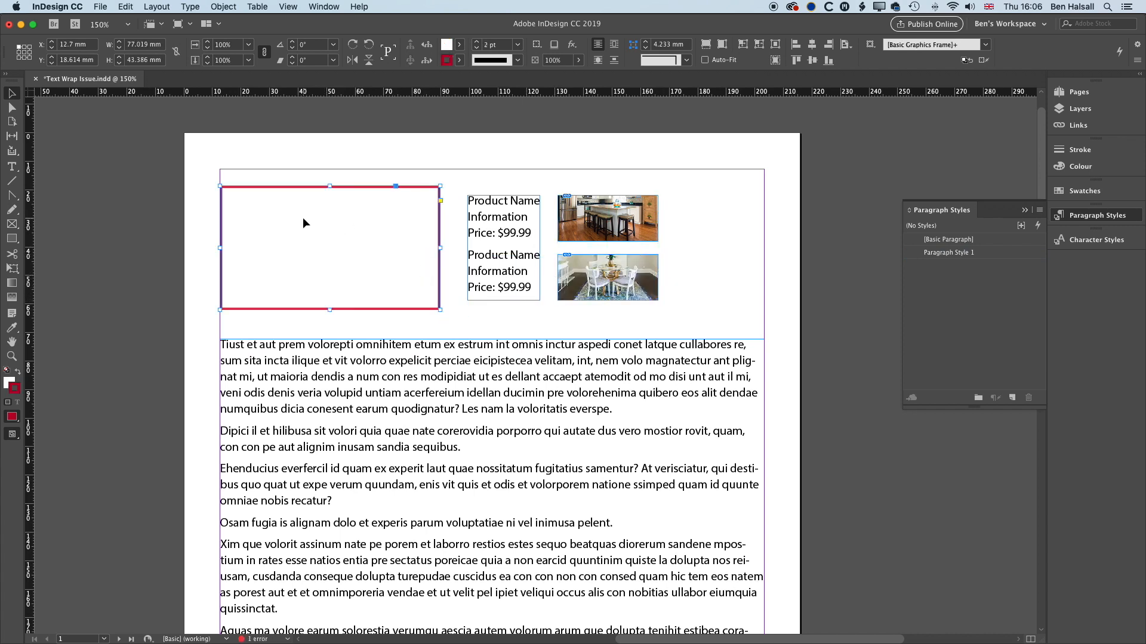
mouse_move(406, 106)
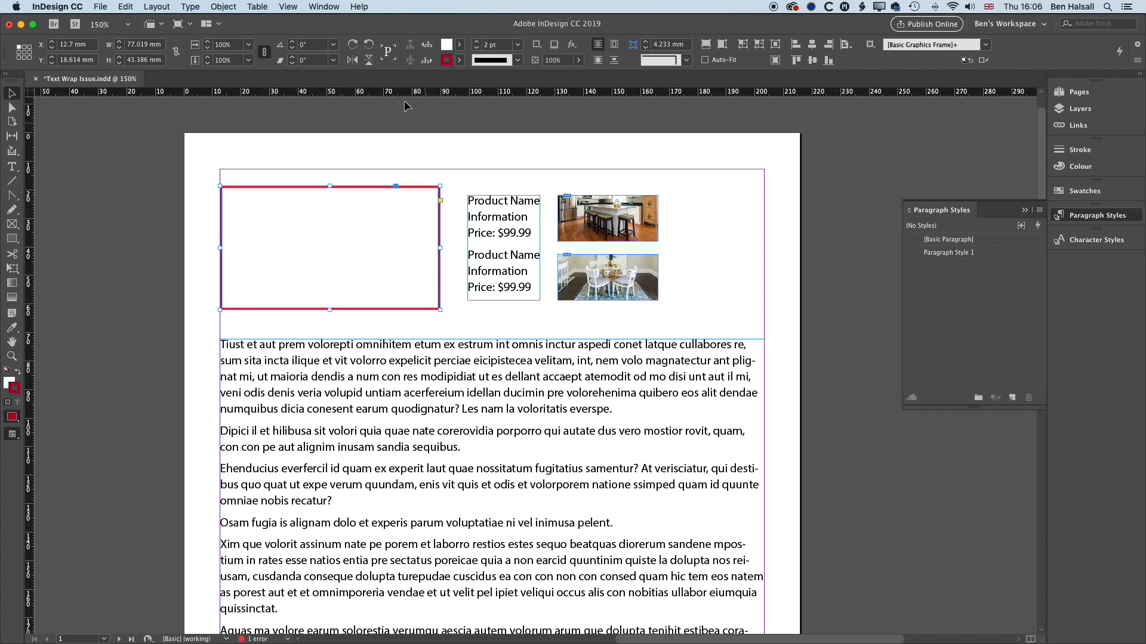
mouse_move(315, 245)
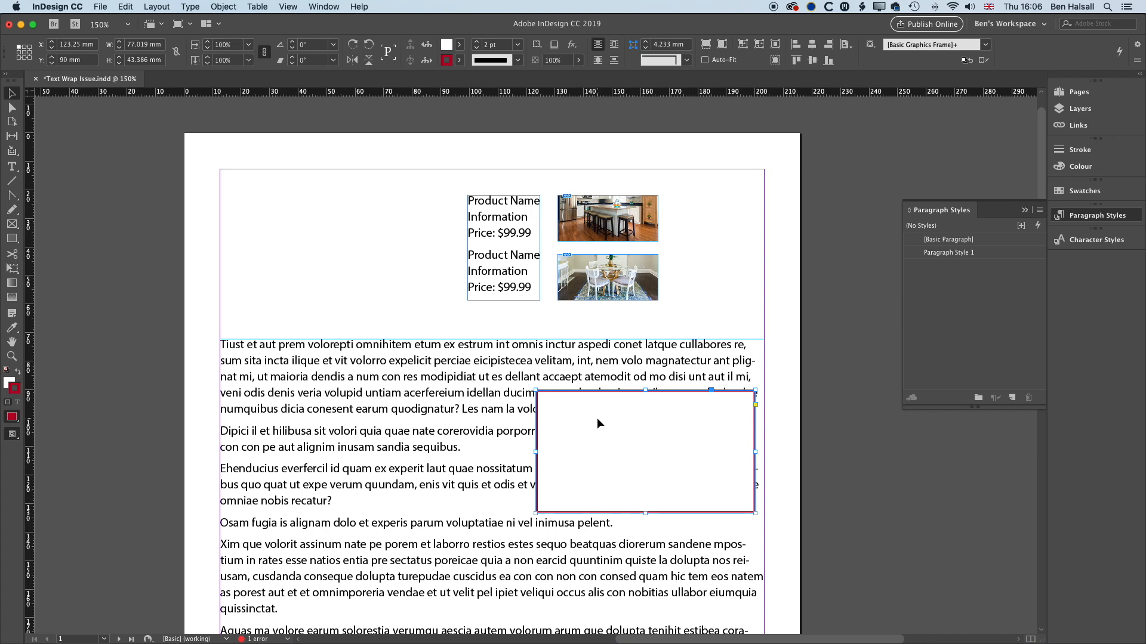
Wrap the body text around the red frame's bounding box, with the offset linked on all sides.
left_click(323, 6)
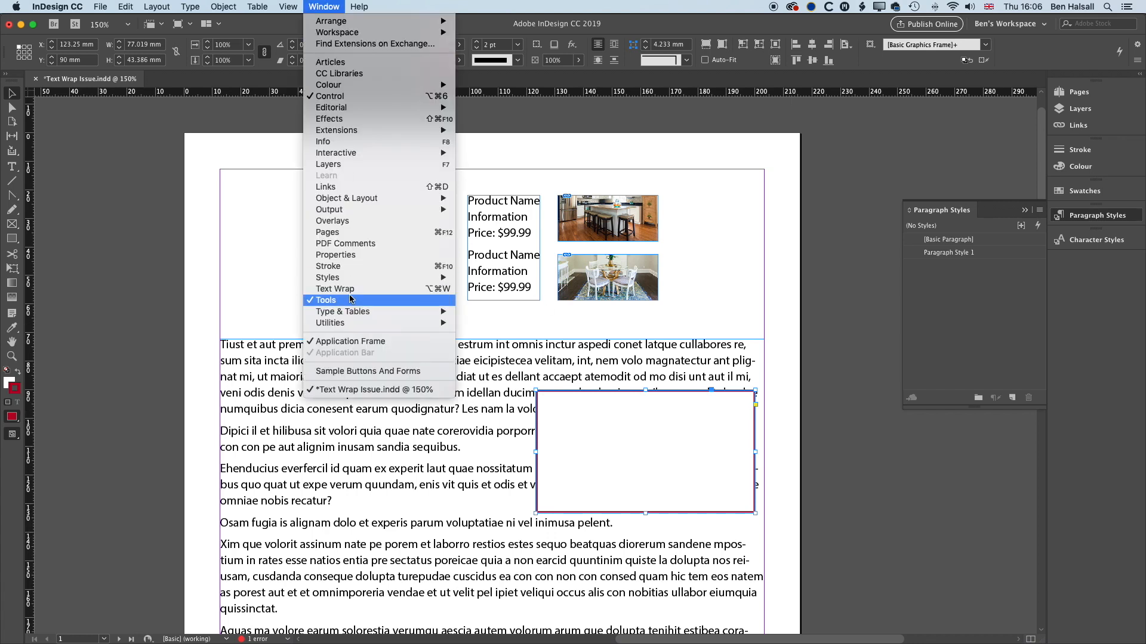
left_click(335, 289)
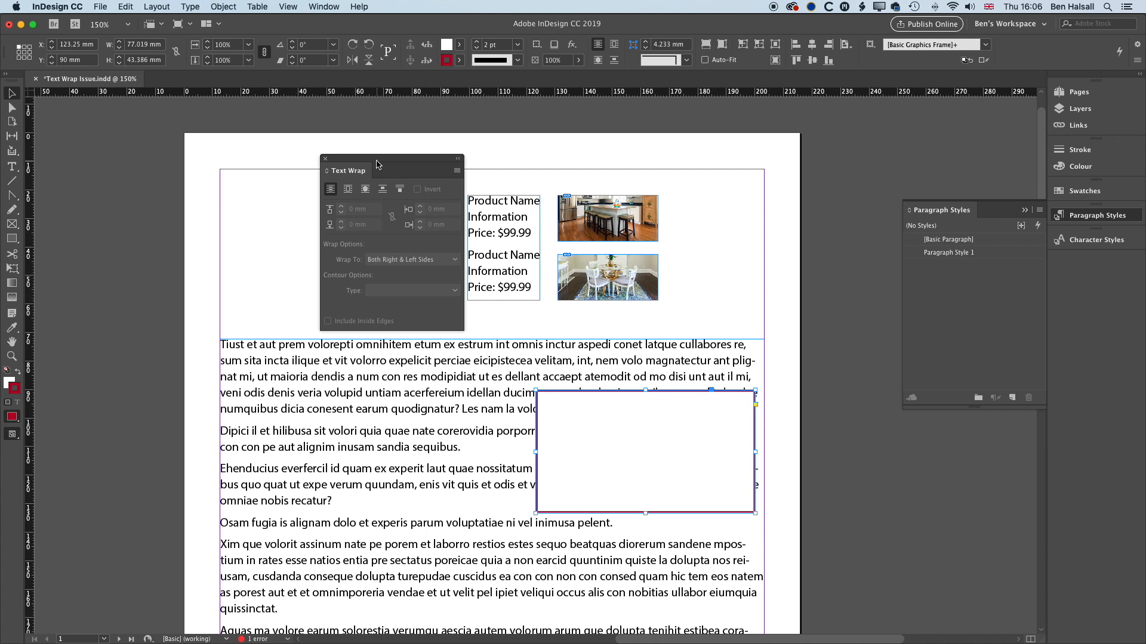
left_click_drag(359, 170, 853, 179)
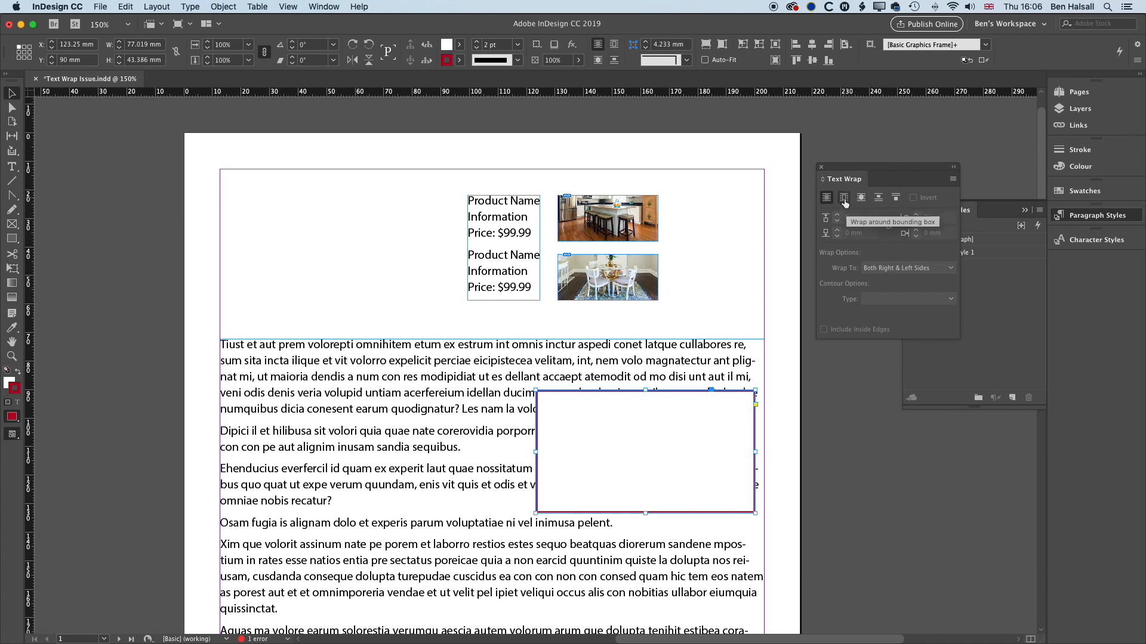
left_click(843, 197)
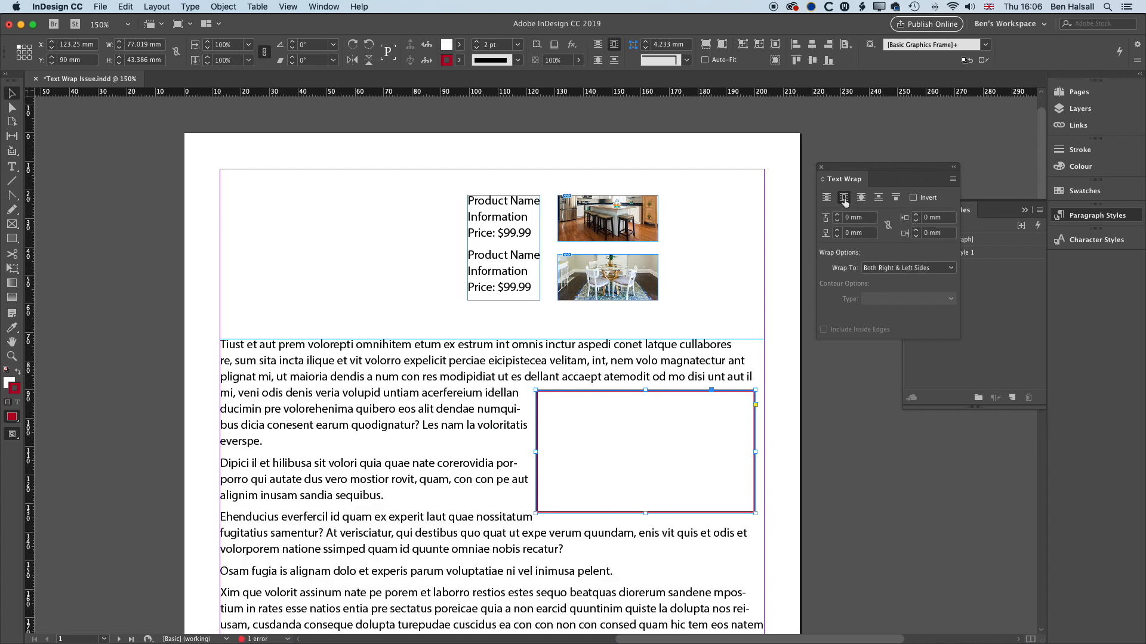
mouse_move(838, 218)
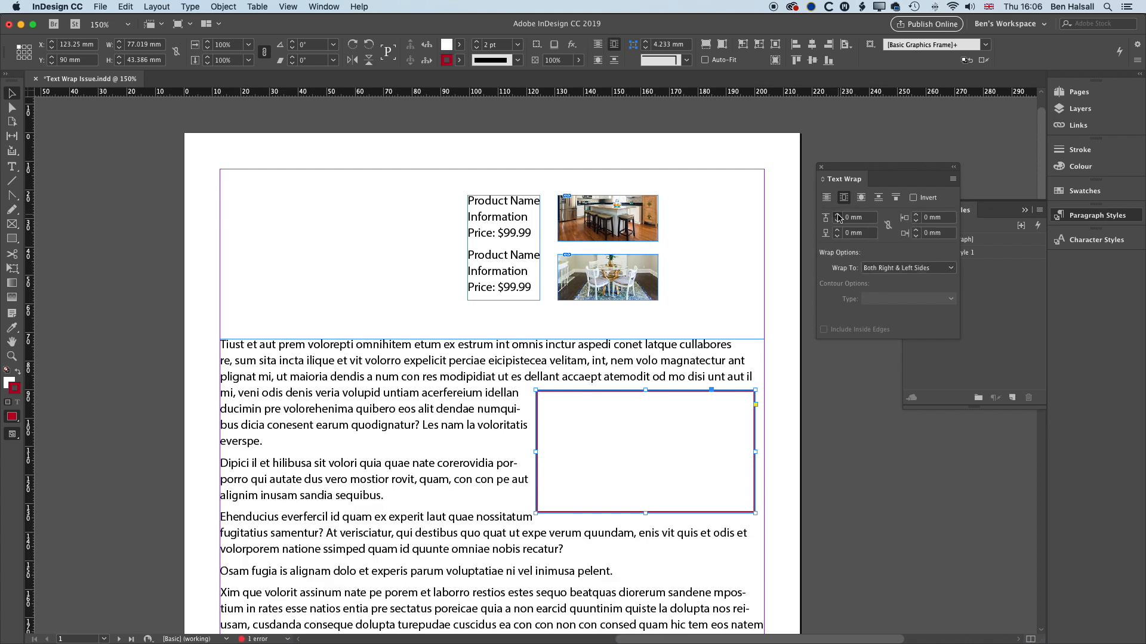
left_click(826, 215)
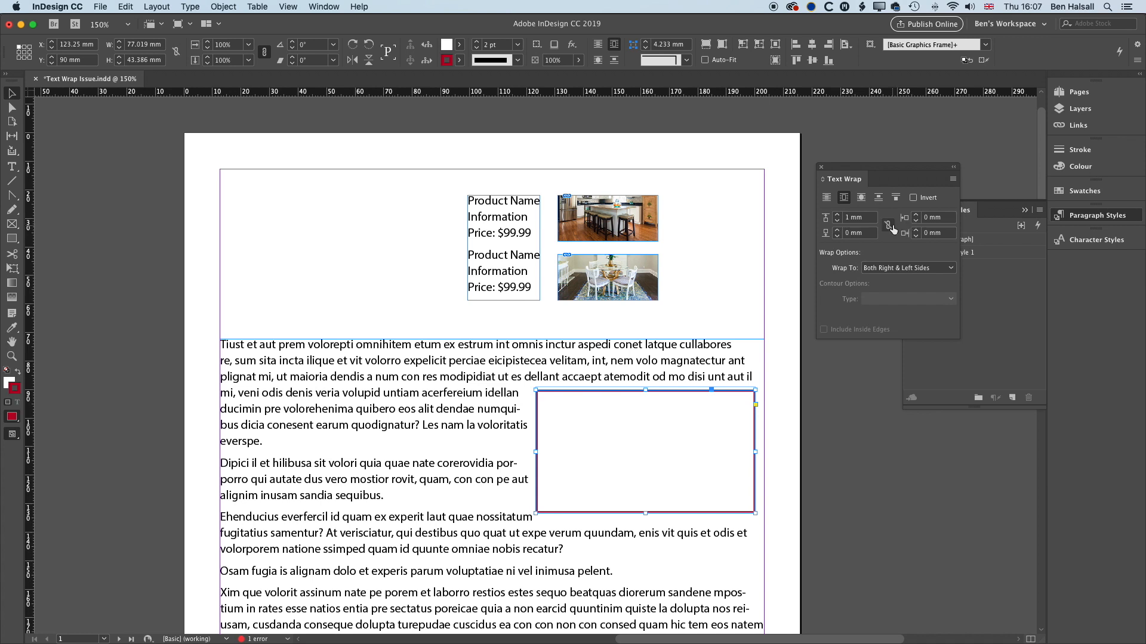
left_click(887, 225)
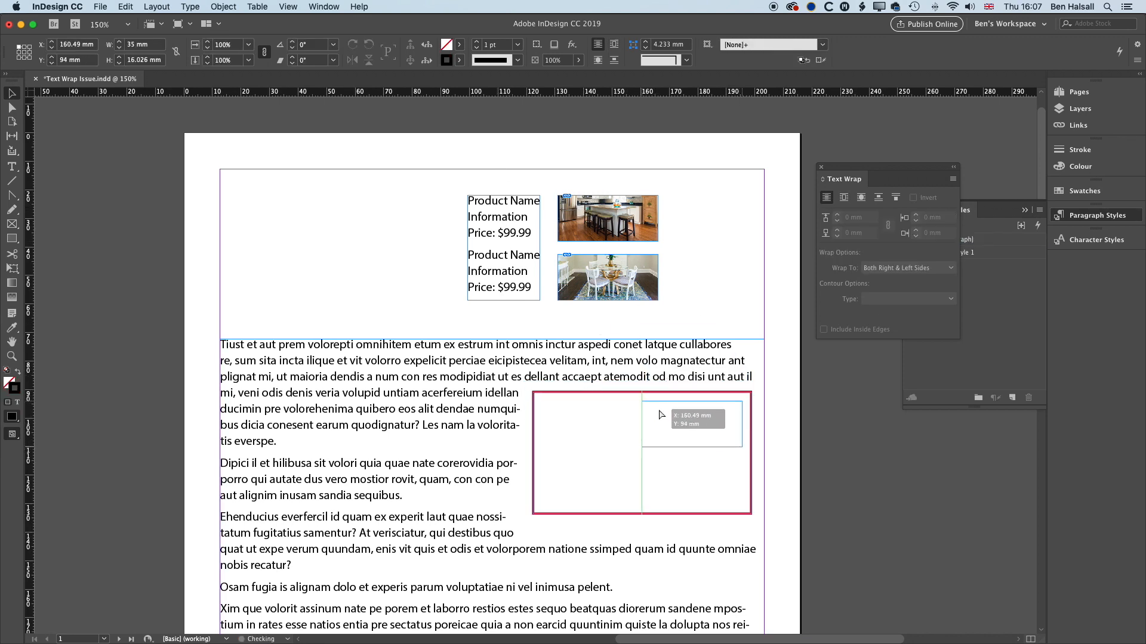
Drag the photos into the red frame's lower right and select the product text frame.
left_click_drag(607, 217, 691, 422)
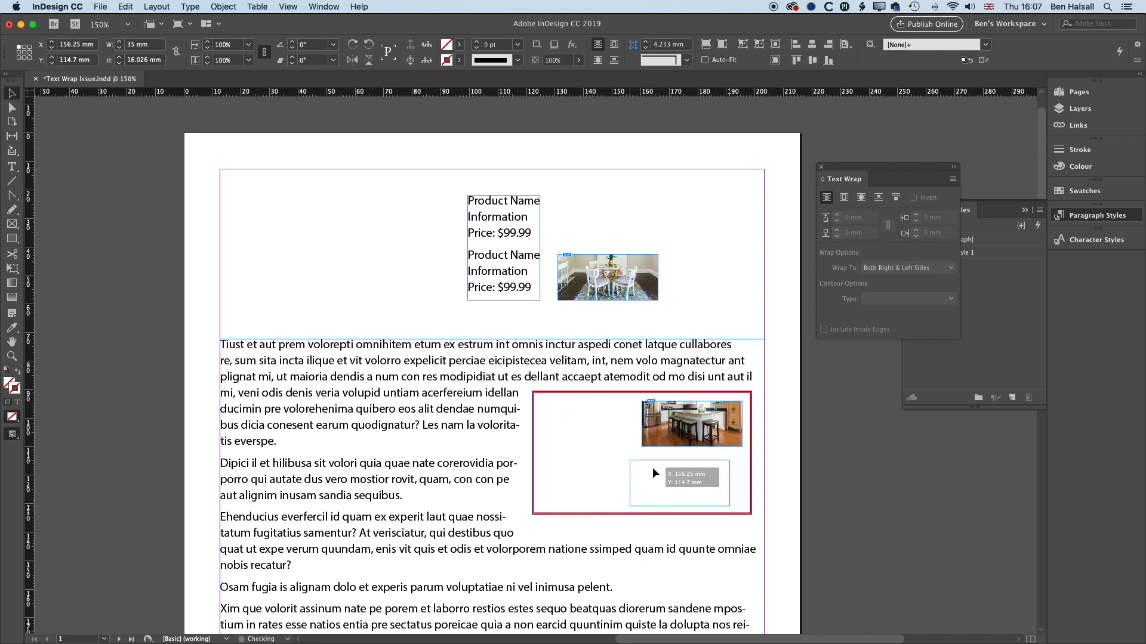
left_click_drag(607, 277, 690, 481)
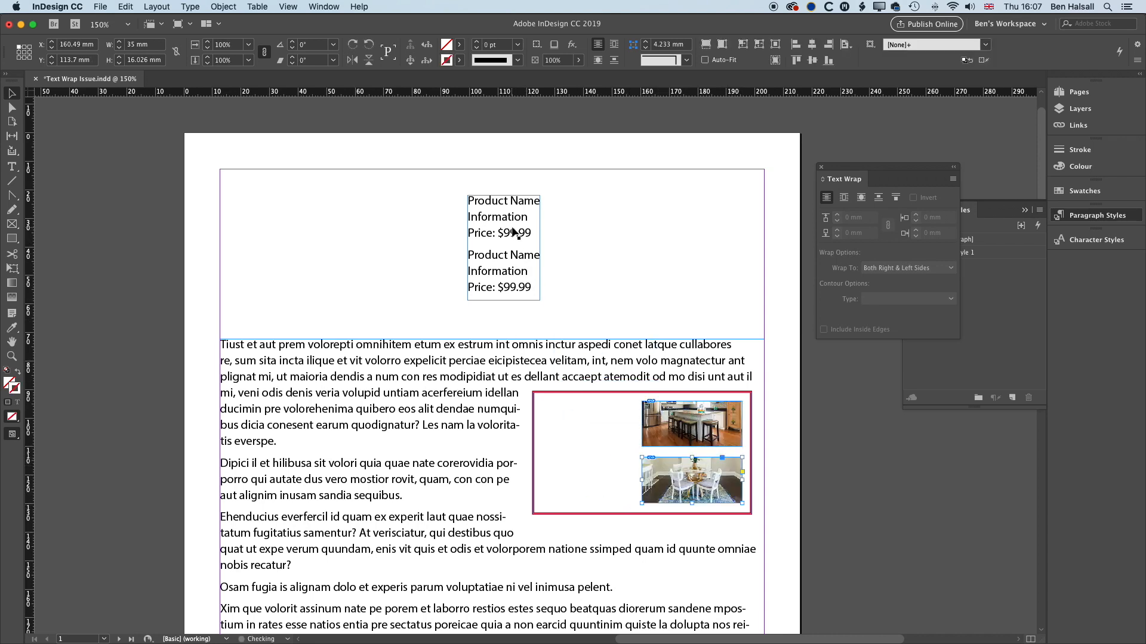
left_click(481, 216)
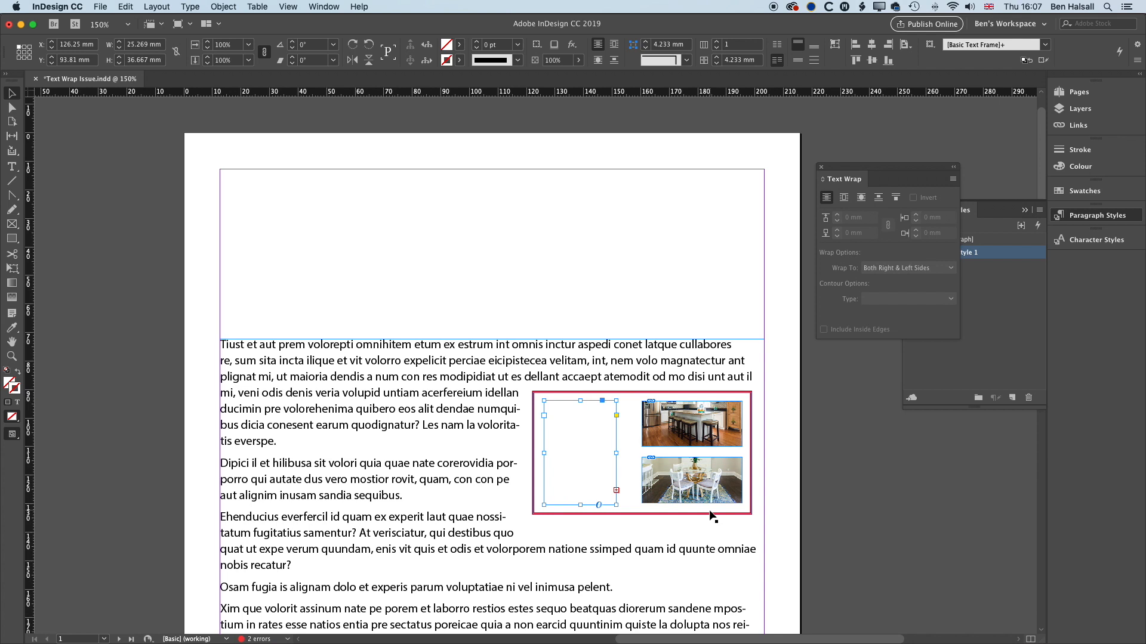
mouse_move(547, 442)
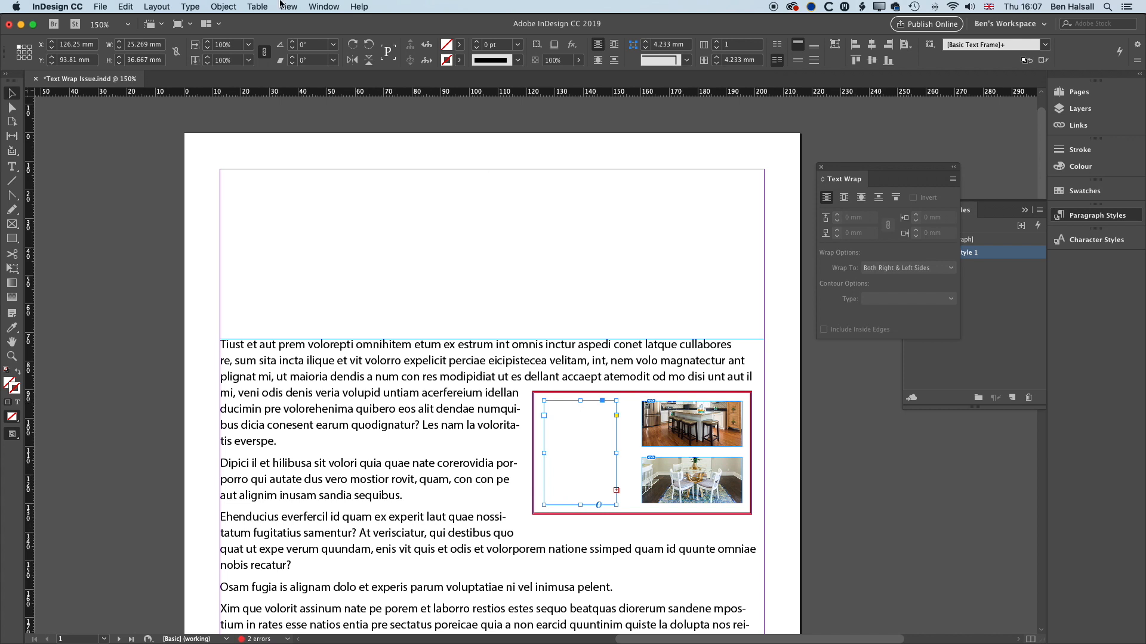
Enable Ignore Text Wrap for the product text frame in Text Frame Options.
left_click(222, 7)
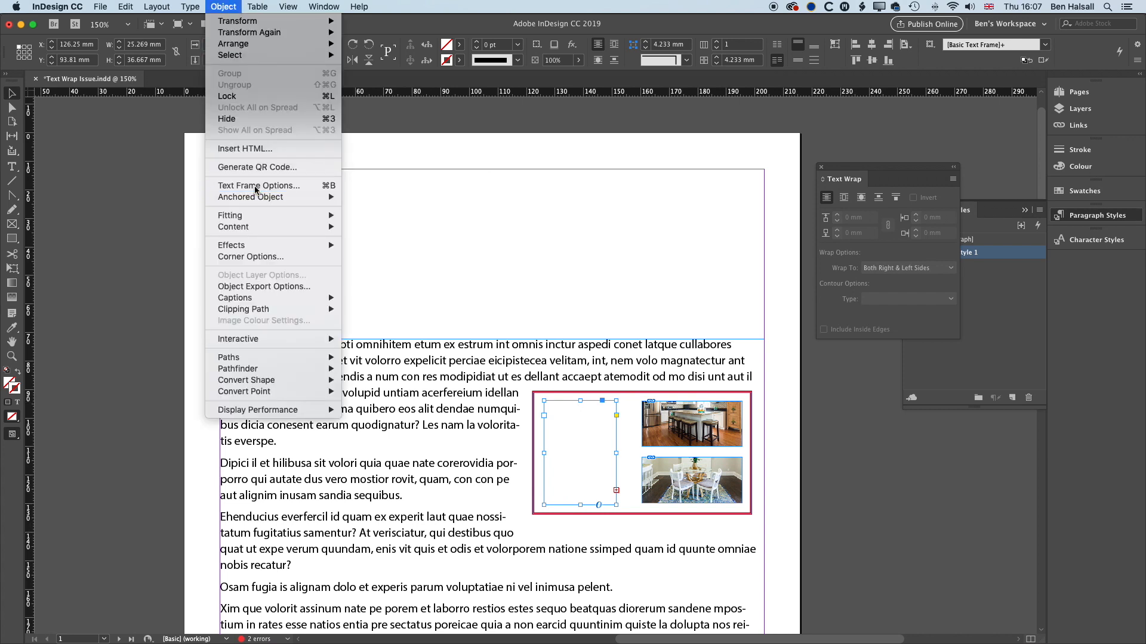
left_click(258, 185)
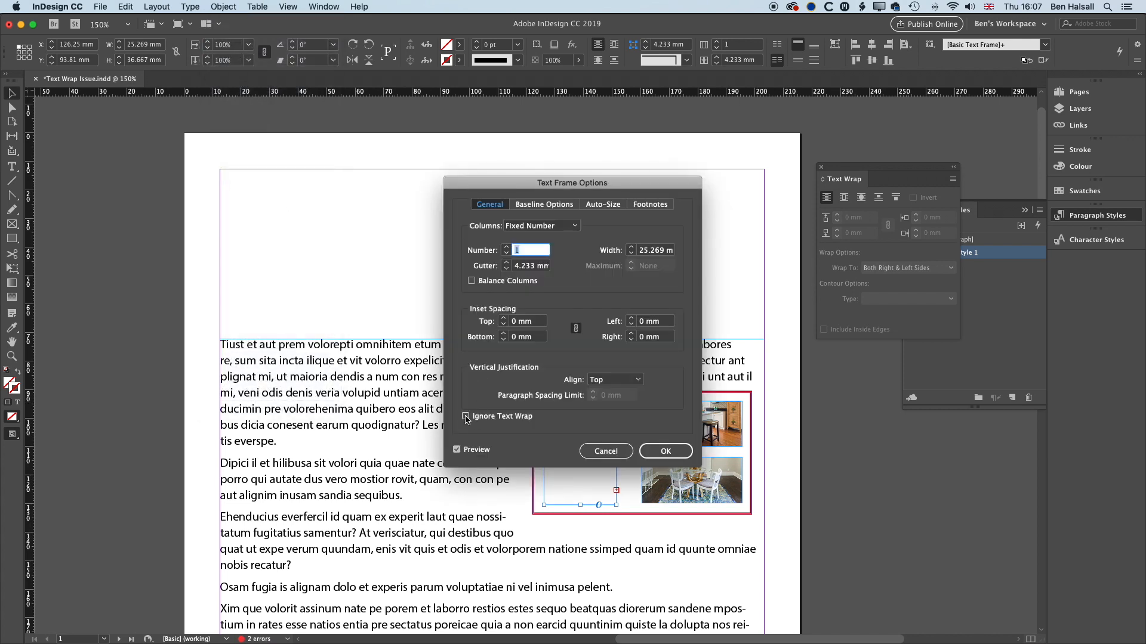
left_click(664, 451)
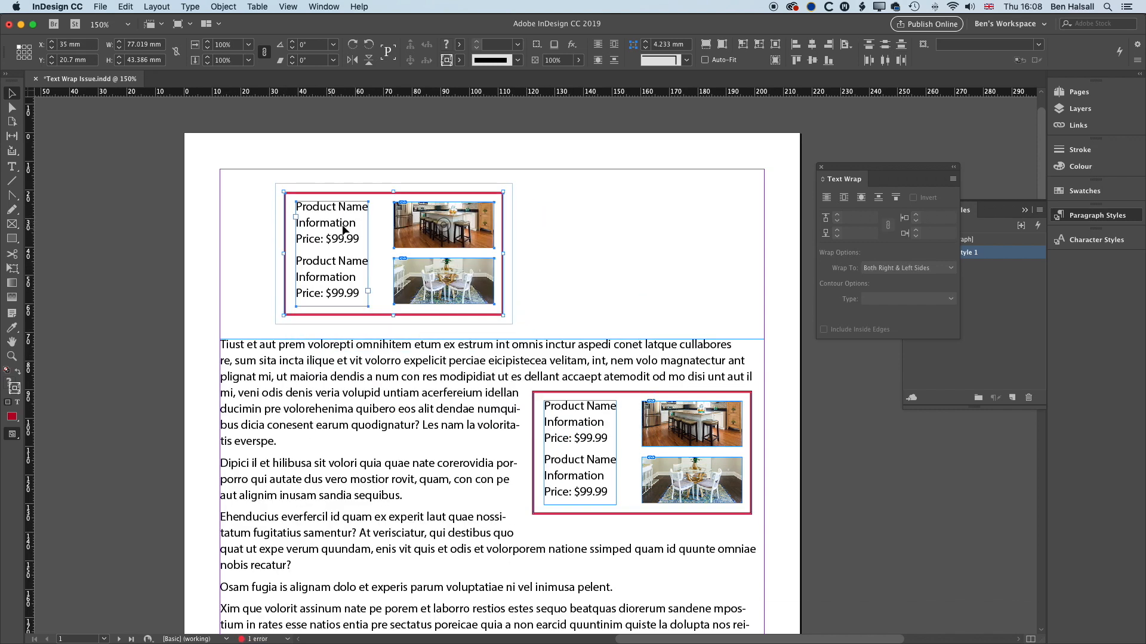
Toggle Ignore Text Wrap on the top copy's text frame, leaving it enabled so text shows.
left_click(222, 6)
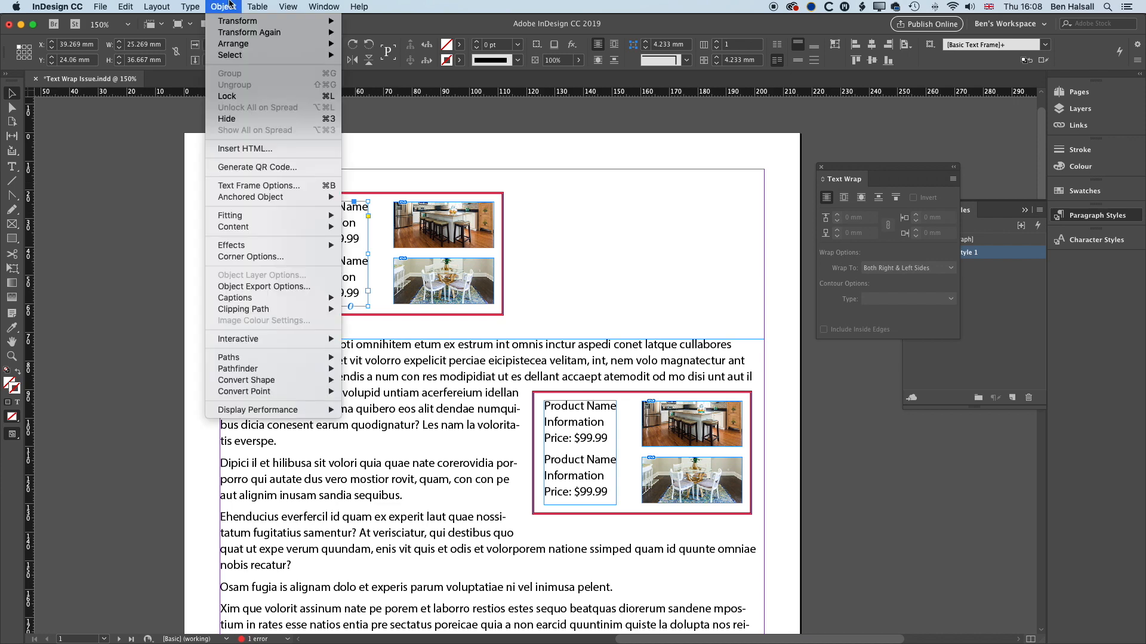
mouse_move(257, 184)
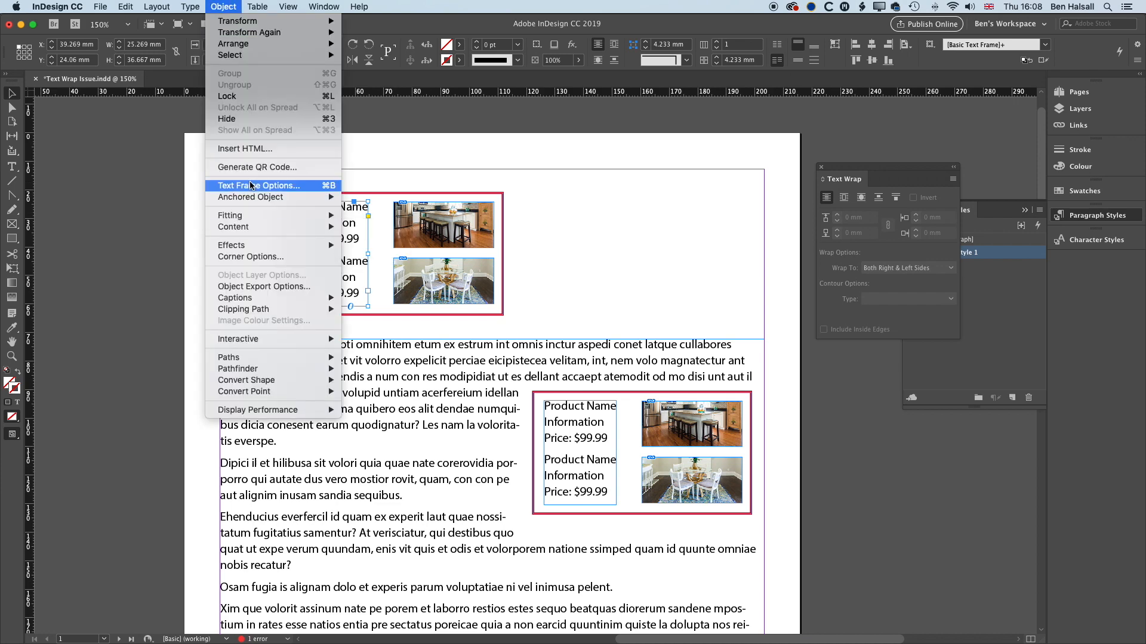
left_click(257, 185)
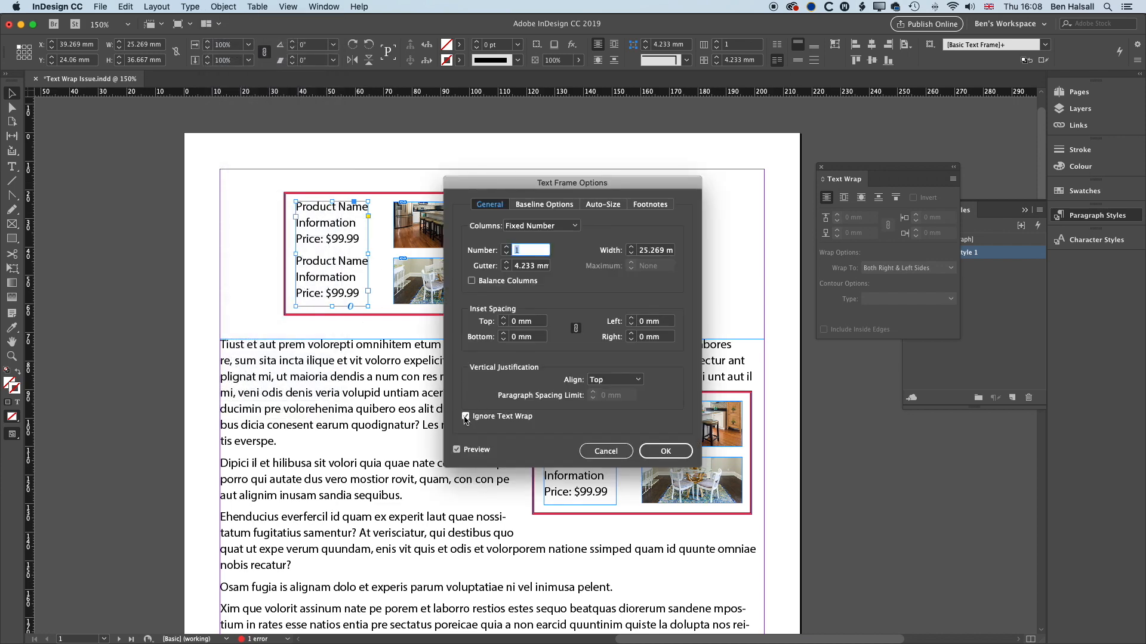
left_click(465, 416)
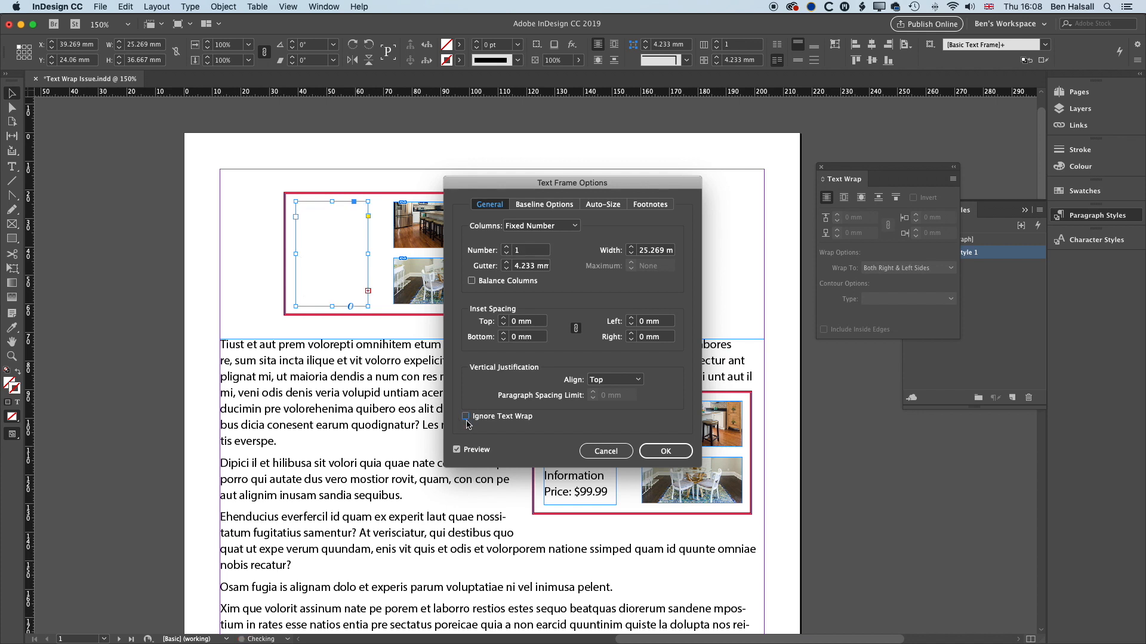
left_click(664, 451)
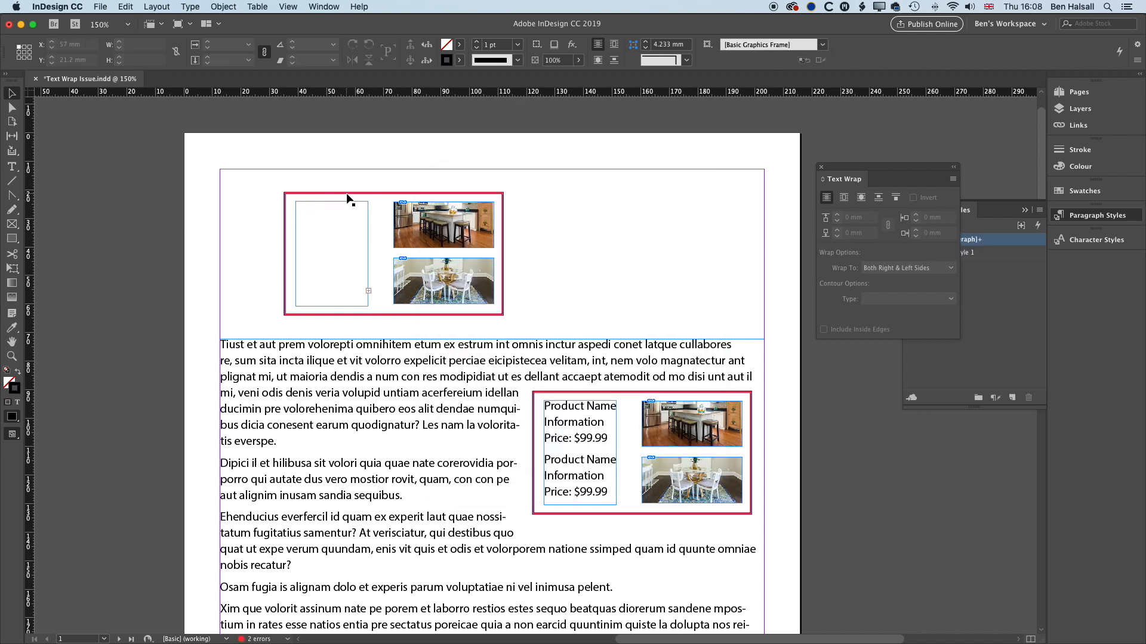
left_click(844, 197)
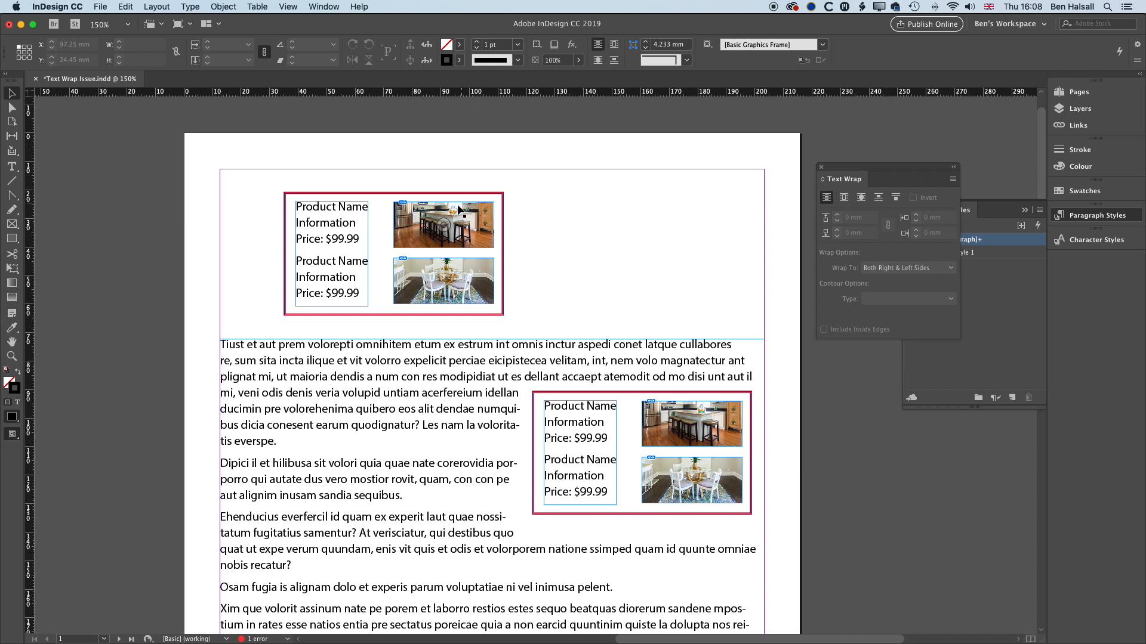
Select every part of the top product box and combine them with Object > Group.
left_click(442, 224)
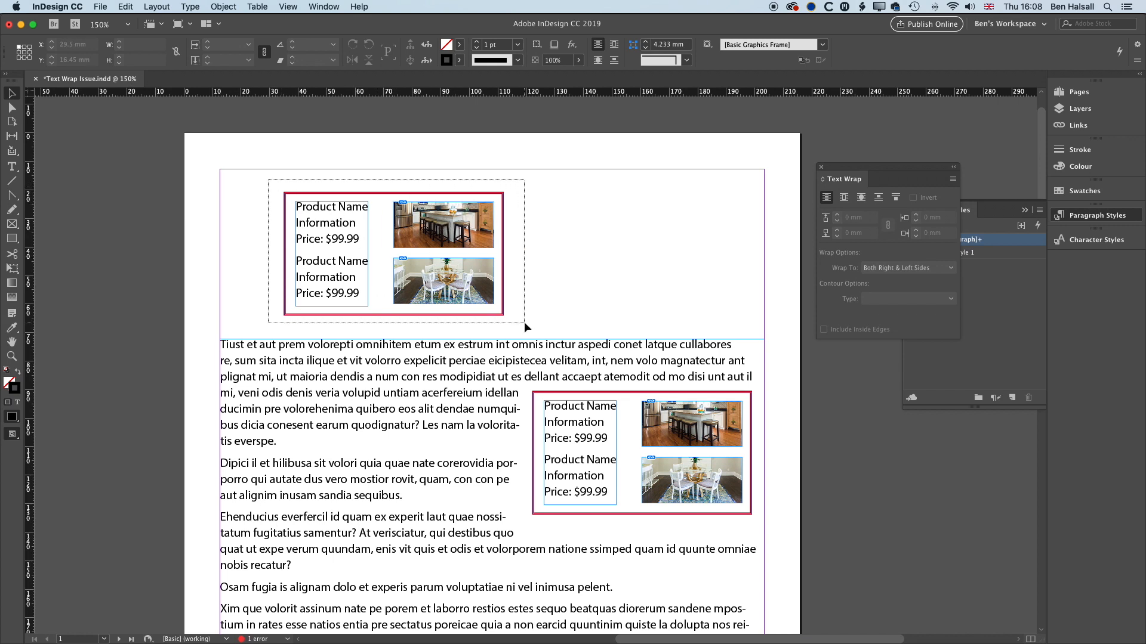
left_click(394, 205)
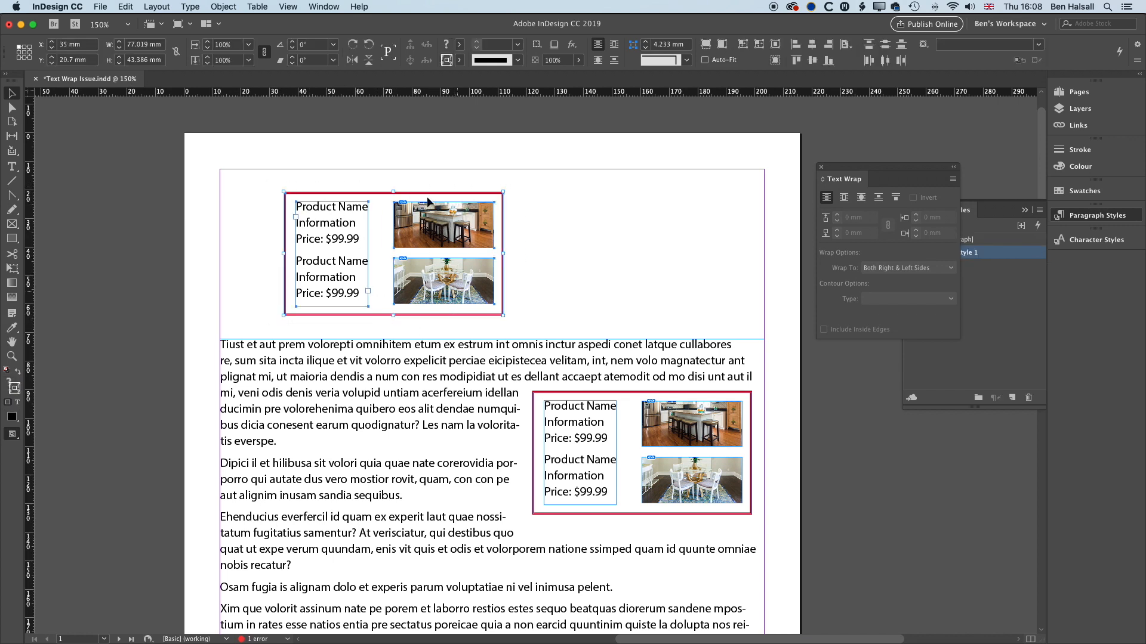
left_click(223, 7)
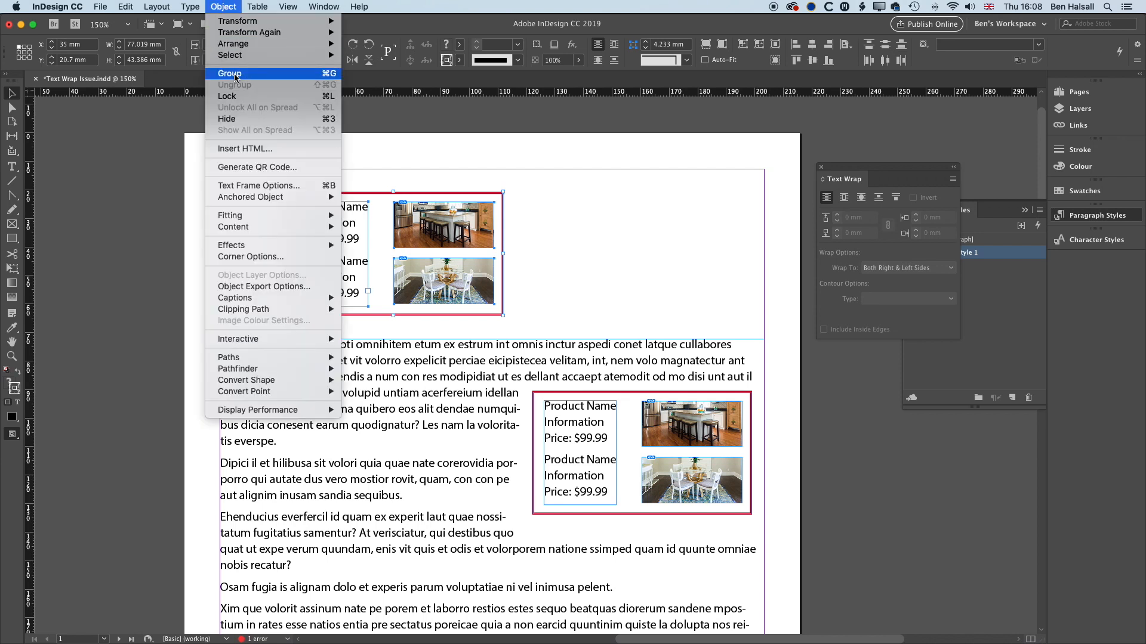
left_click(231, 73)
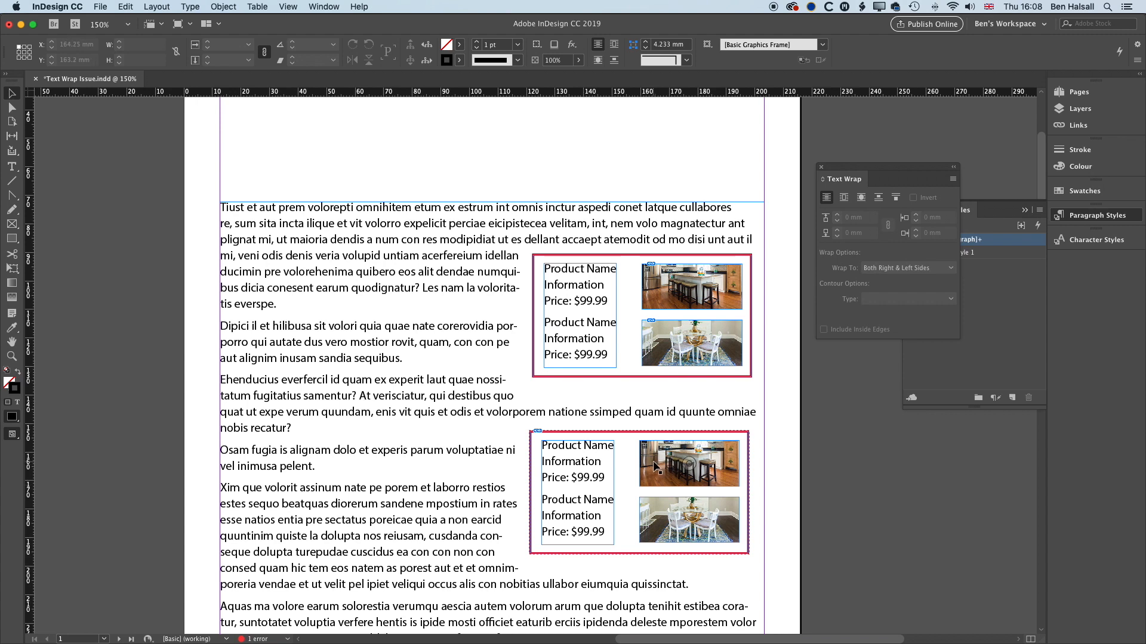
Select the lower product box and bring up the Window menu for its wrap settings.
left_click(687, 462)
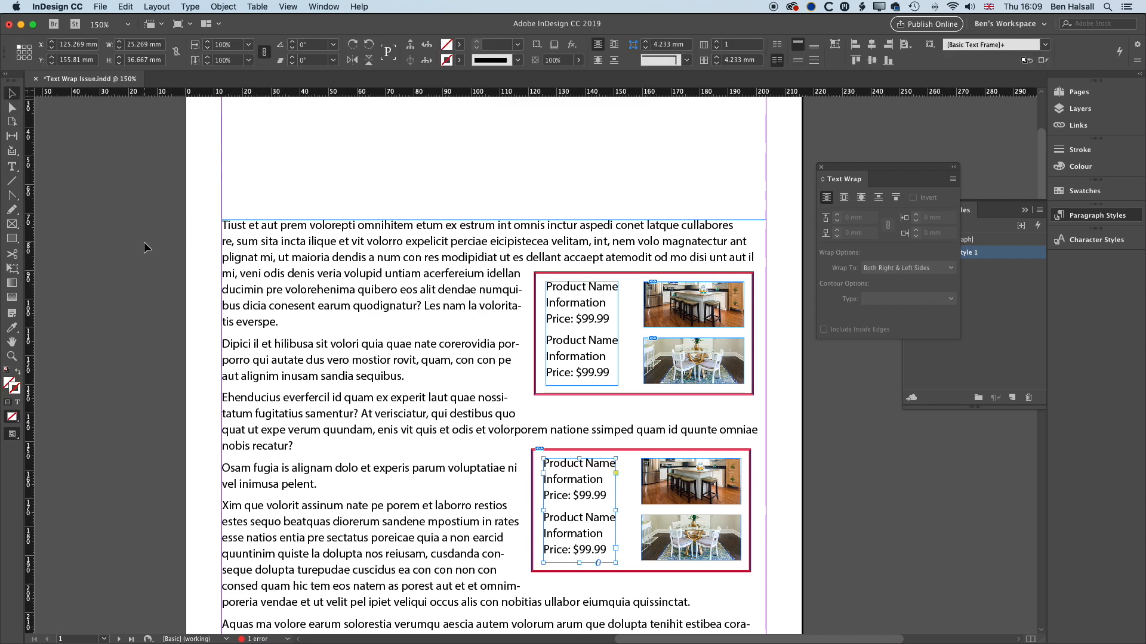
mouse_move(834, 458)
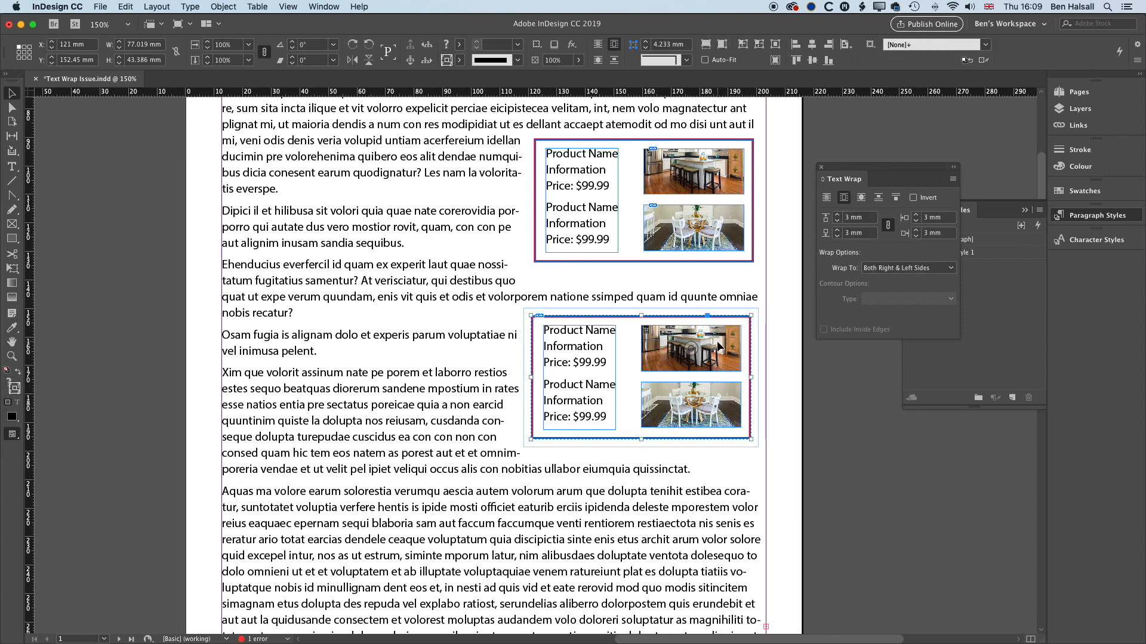
left_click(323, 6)
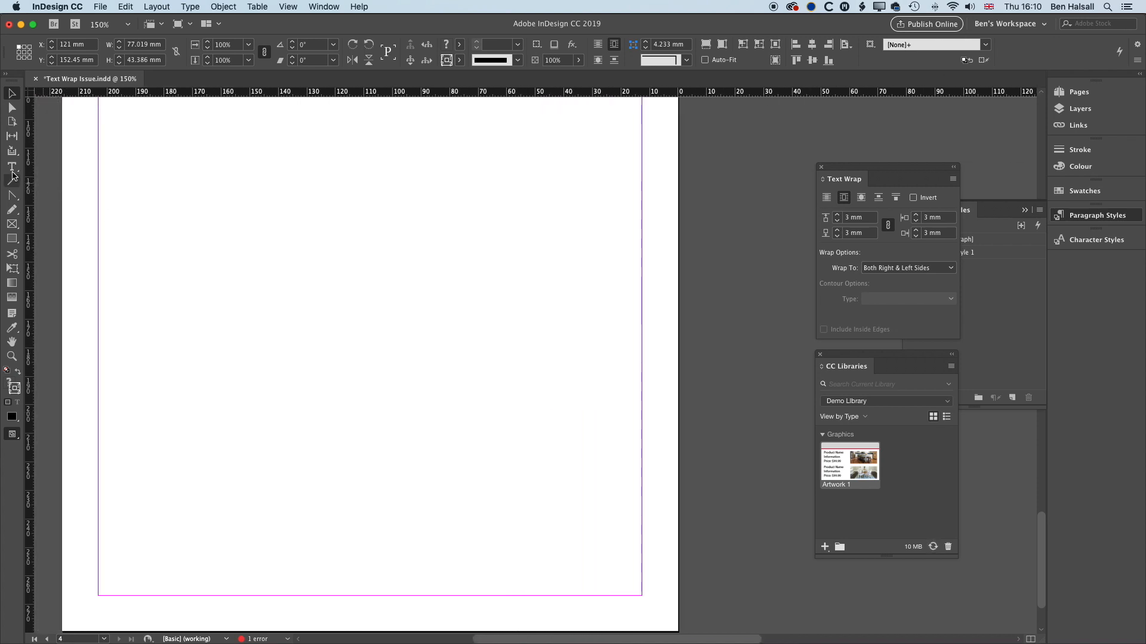
Draw a text frame across the blank page and fill it with placeholder text.
left_click_drag(98, 159, 623, 479)
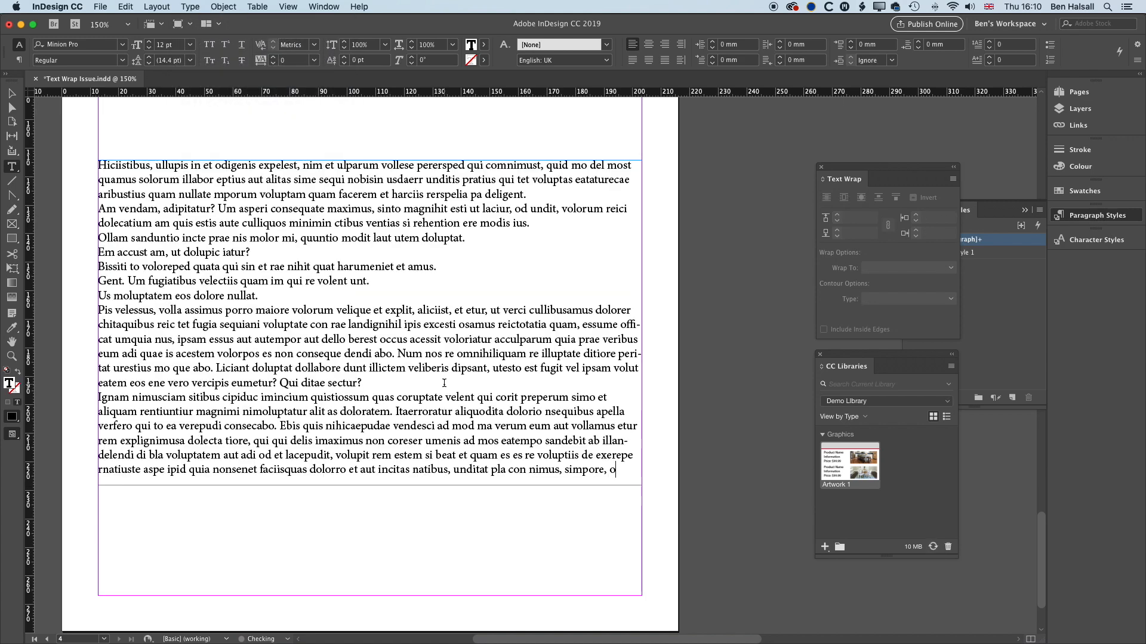
left_click(951, 252)
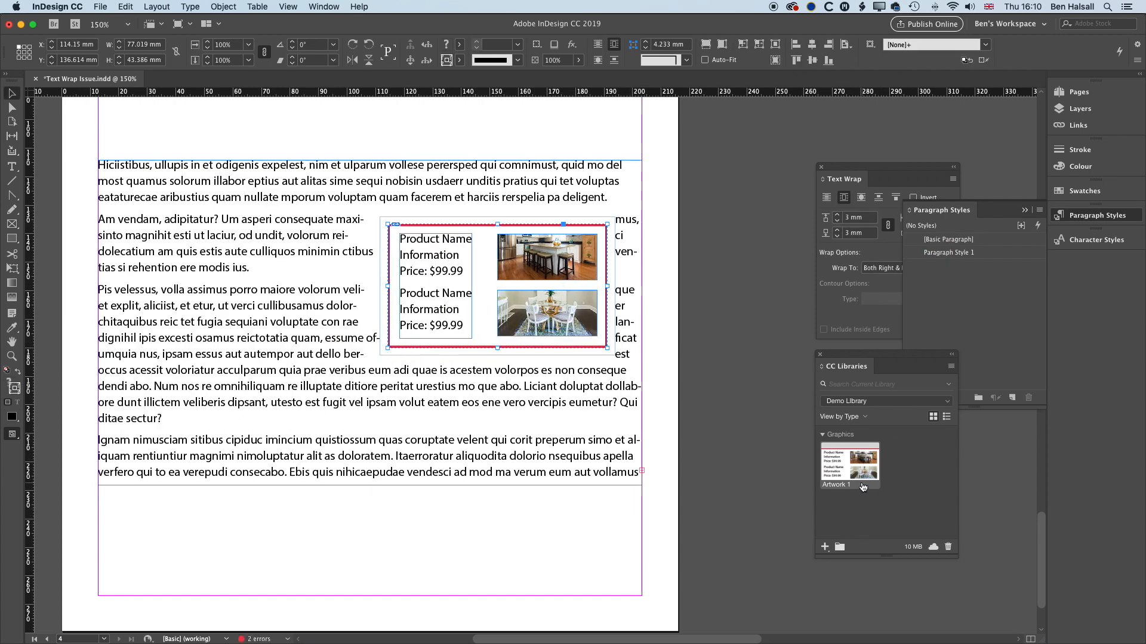
mouse_move(849, 464)
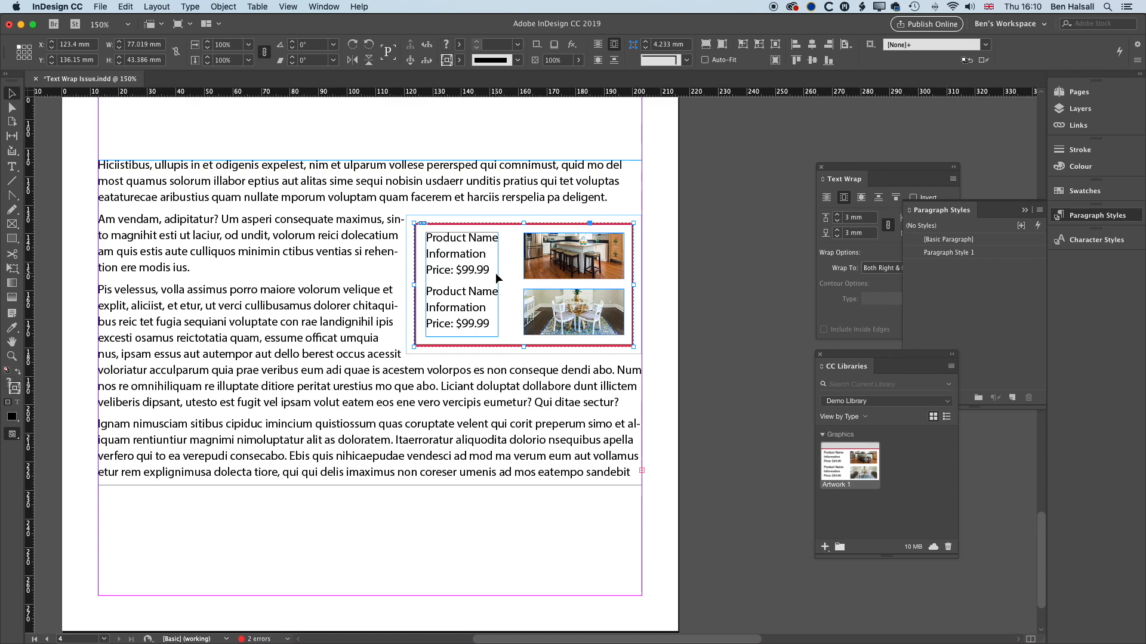
Scroll down to view the placed product box wrapped by the placeholder text.
scroll("down", 3)
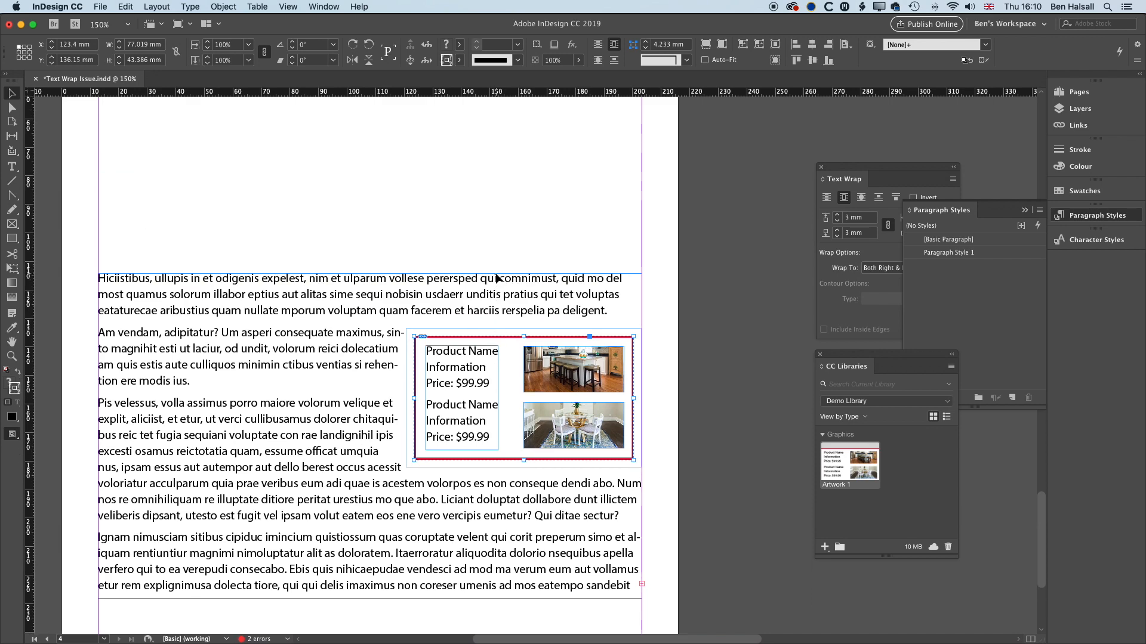